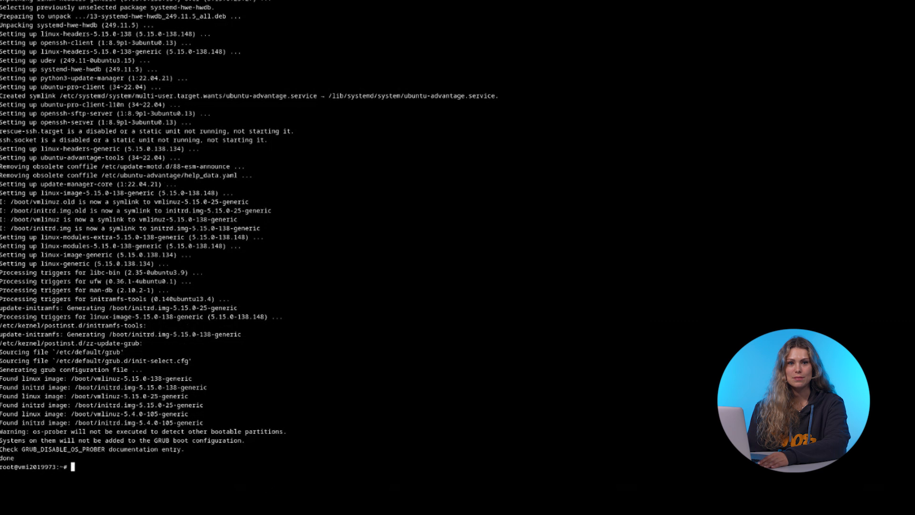
text(sudo nano /etc/ssh/sshd_config)
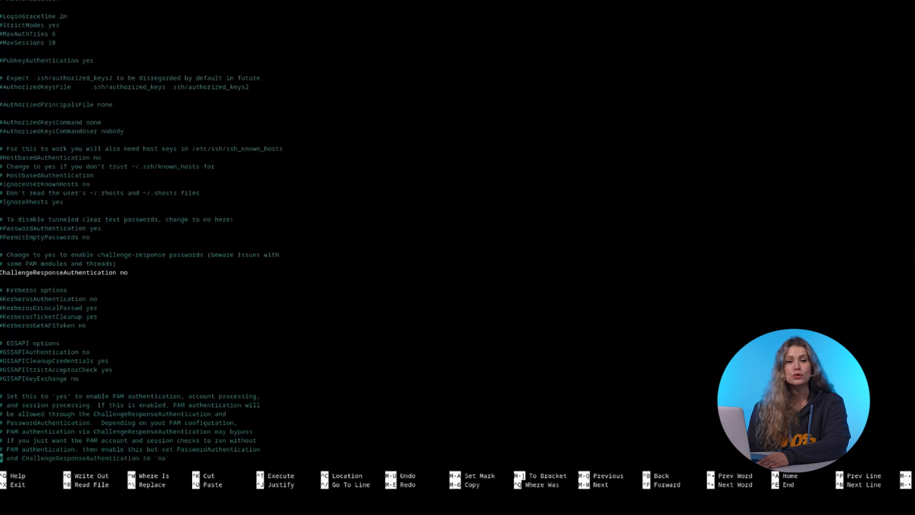
scroll(down, 3)
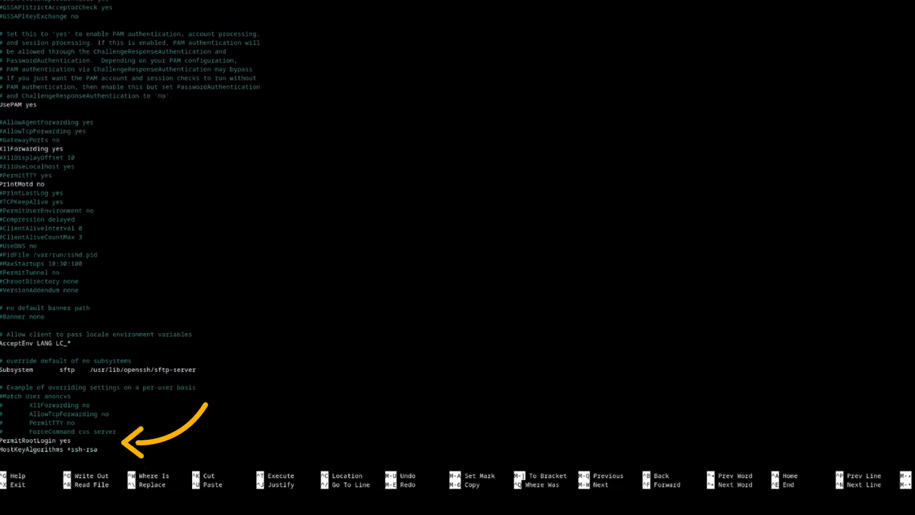
text(no)
text(ssh-keygen -t rsa -b)
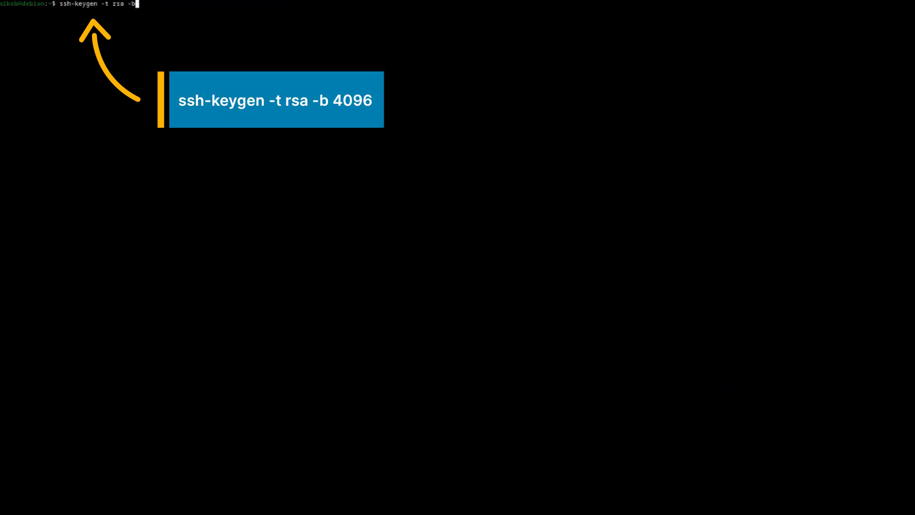
text(4096)
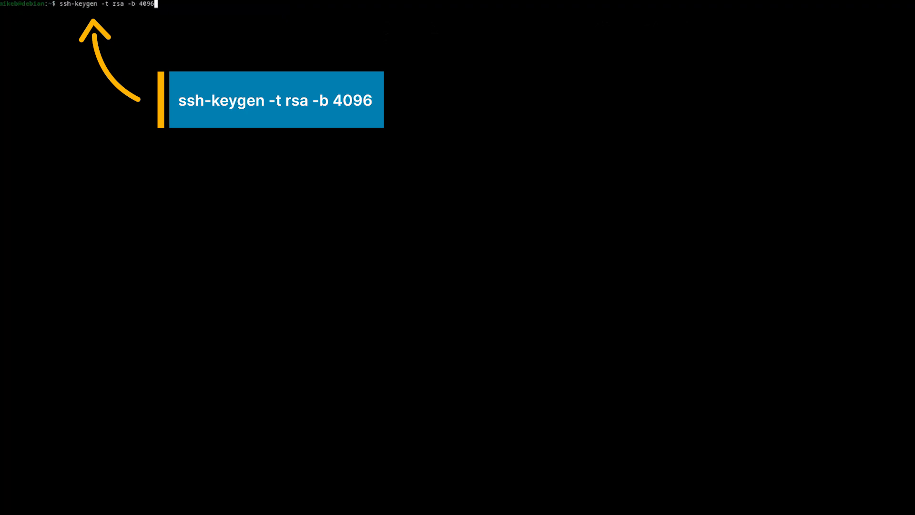
text(ssh-copy)
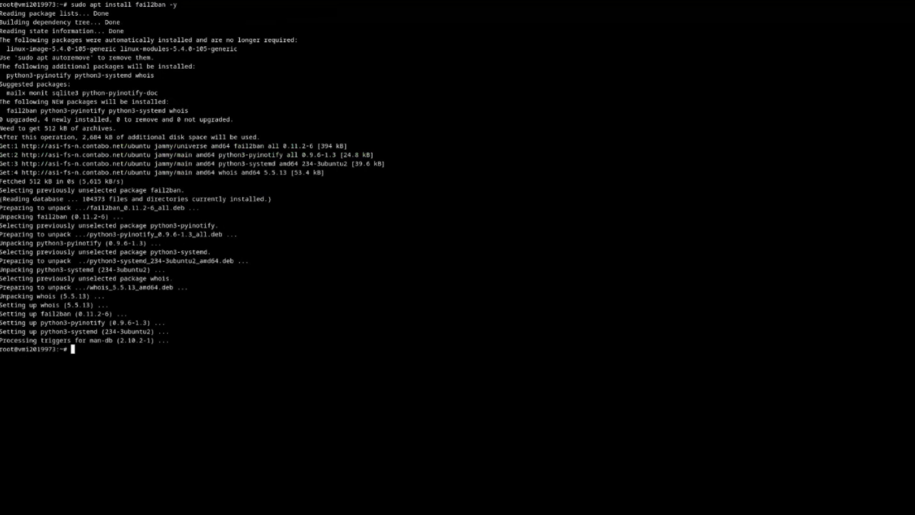
text(sudo systemctl)
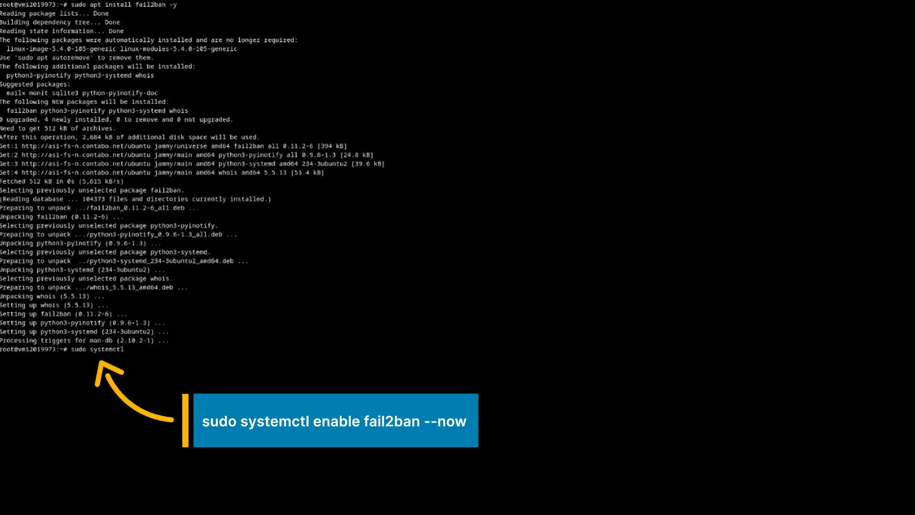
text(enable fail2ban.service --now)
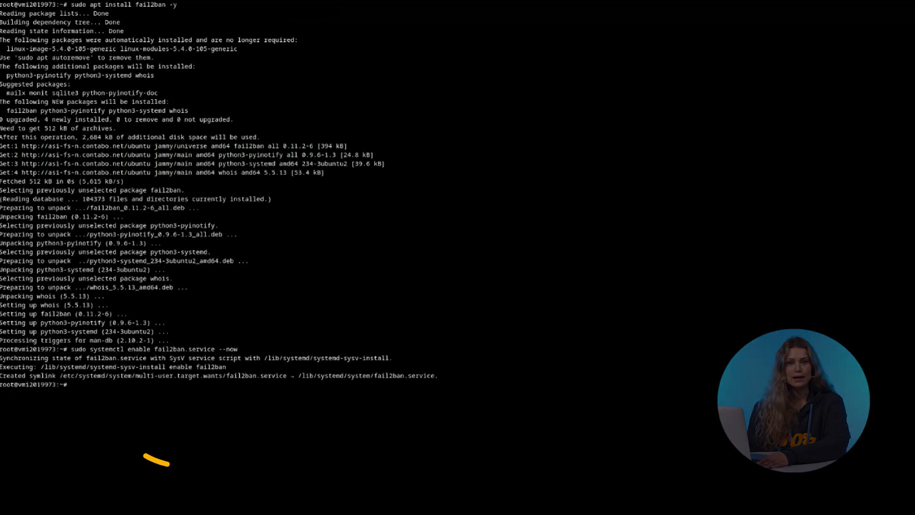
text(sudo nano /etc/fail2ban/jail.loca)
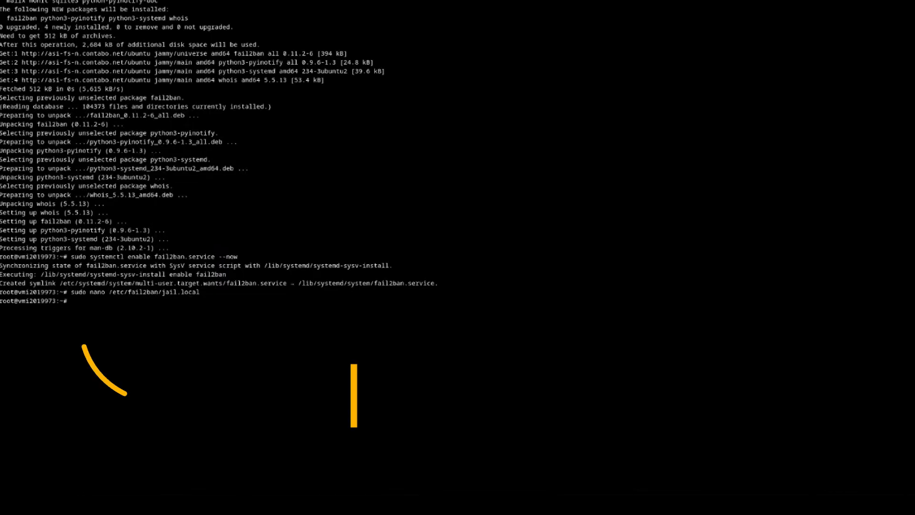
text(last -a)
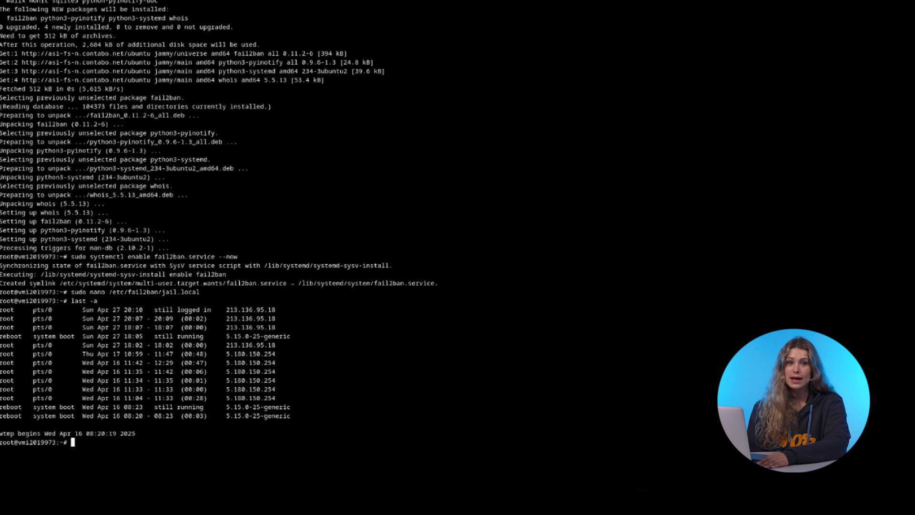
text(passwd root)
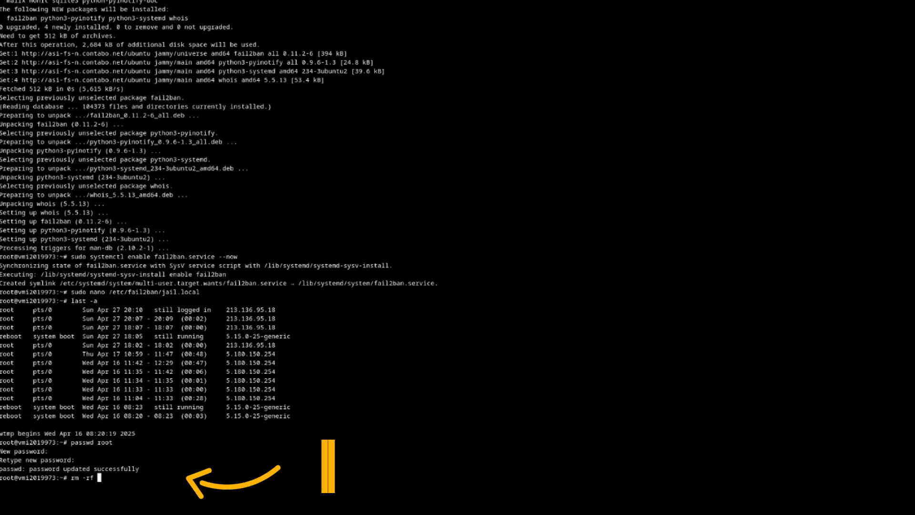
text(~/.ssh)
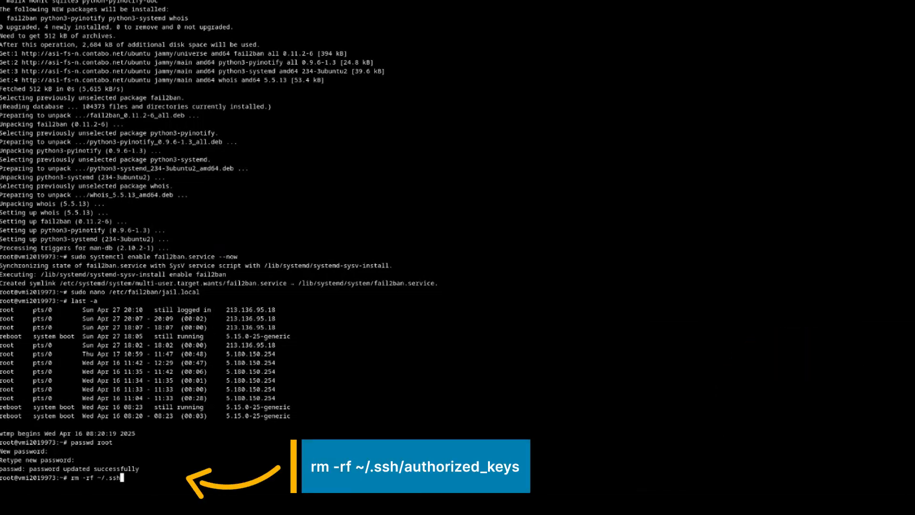
text(/authriz)
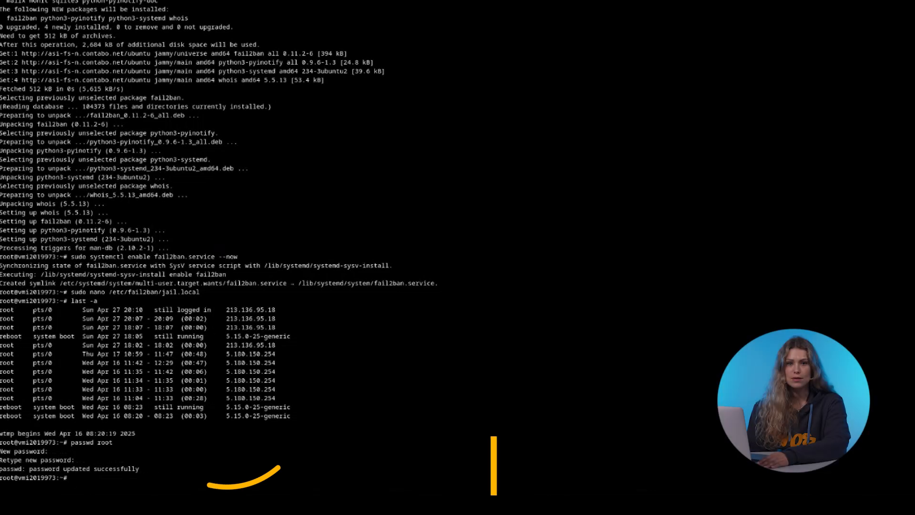
text(sudo apt install cl)
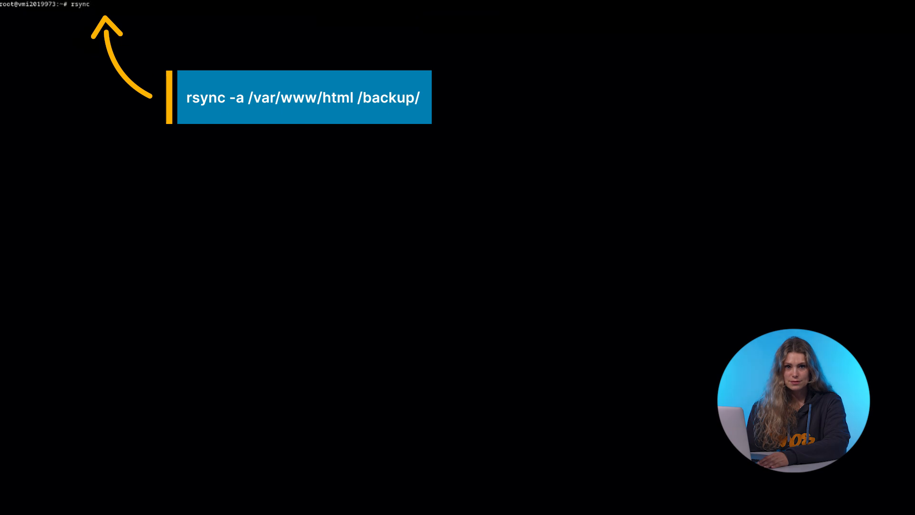
text(-a /var/www/ht)
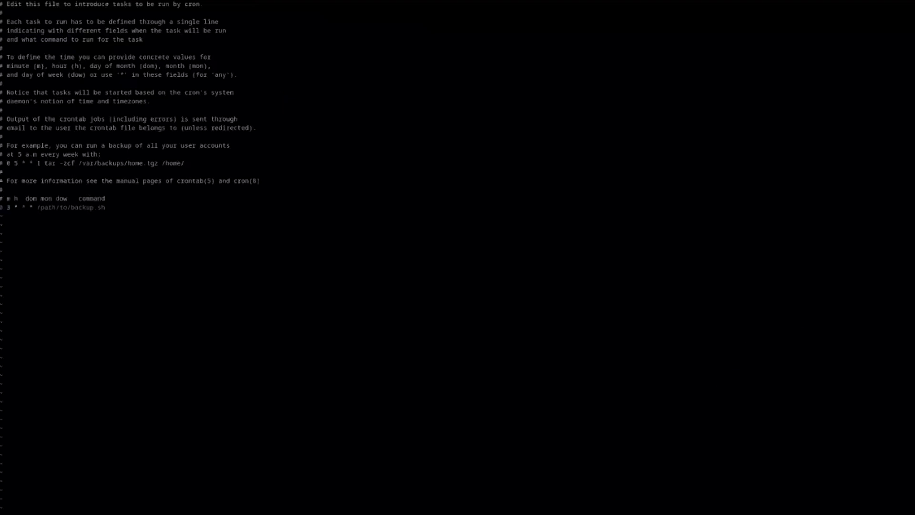
text(0 2 * * *)
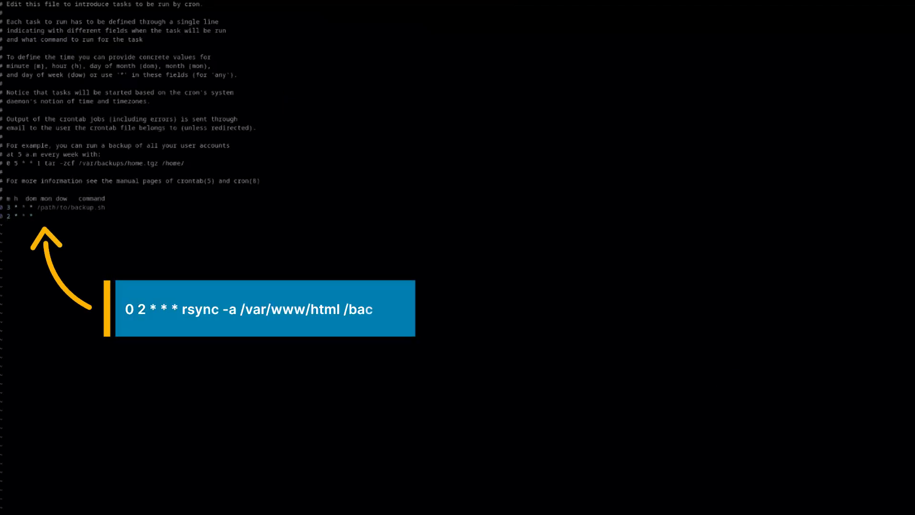